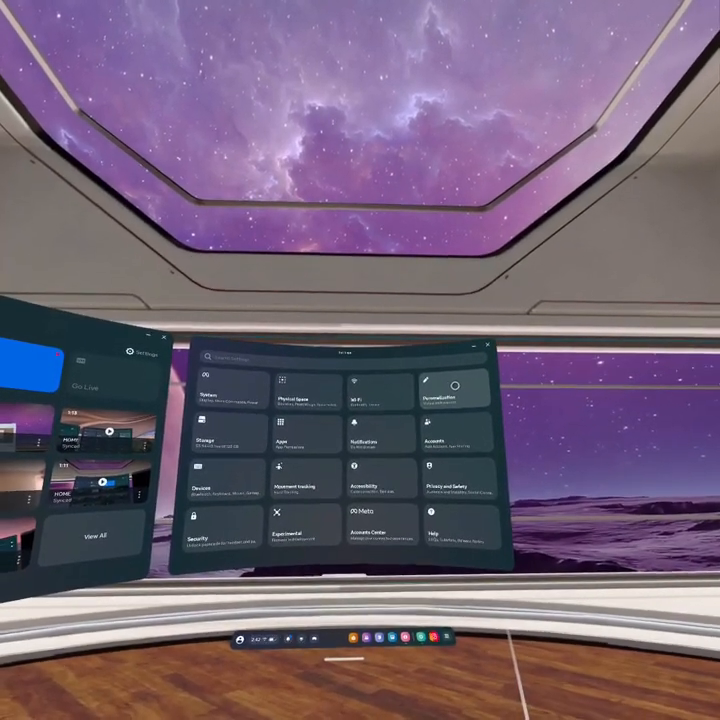
Step: Open Personalization to view the Virtual environment page with Storybook, Classic Home and Space Station
click(437, 388)
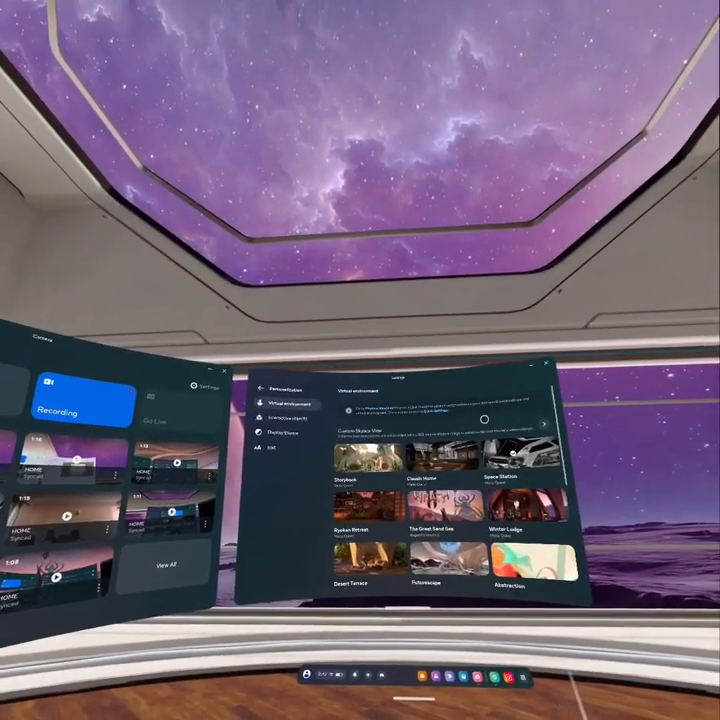